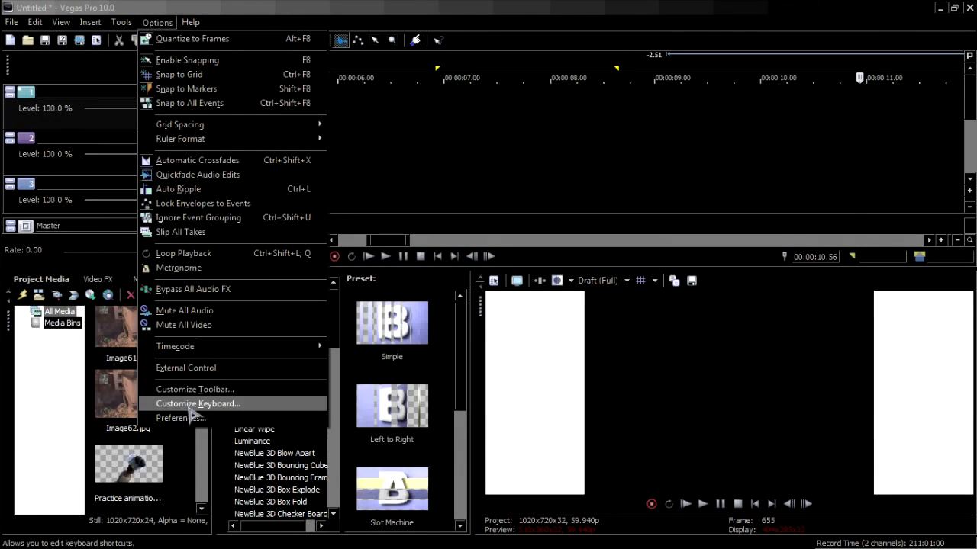
- Set the new still image length to one frame (0.0167 s) in Editing preferences
left_click(180, 419)
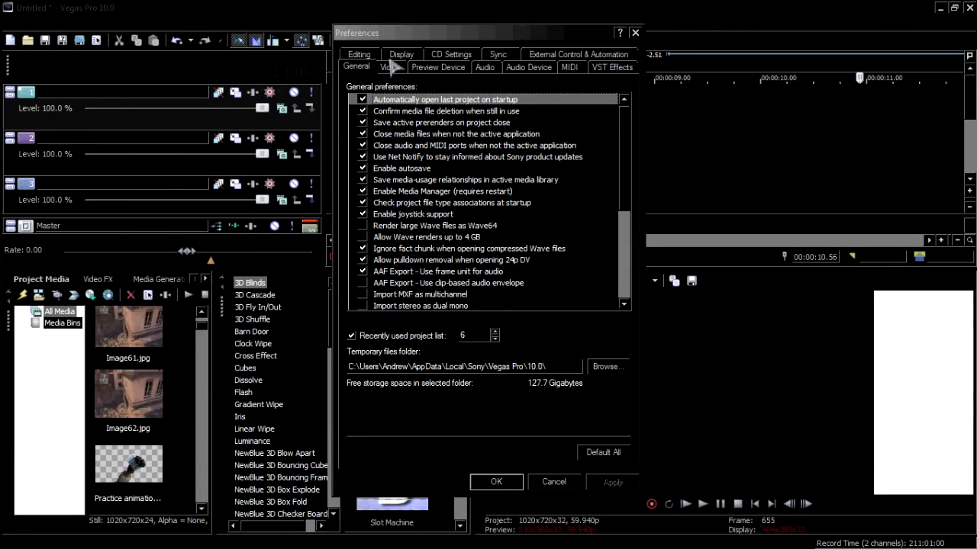
left_click(358, 67)
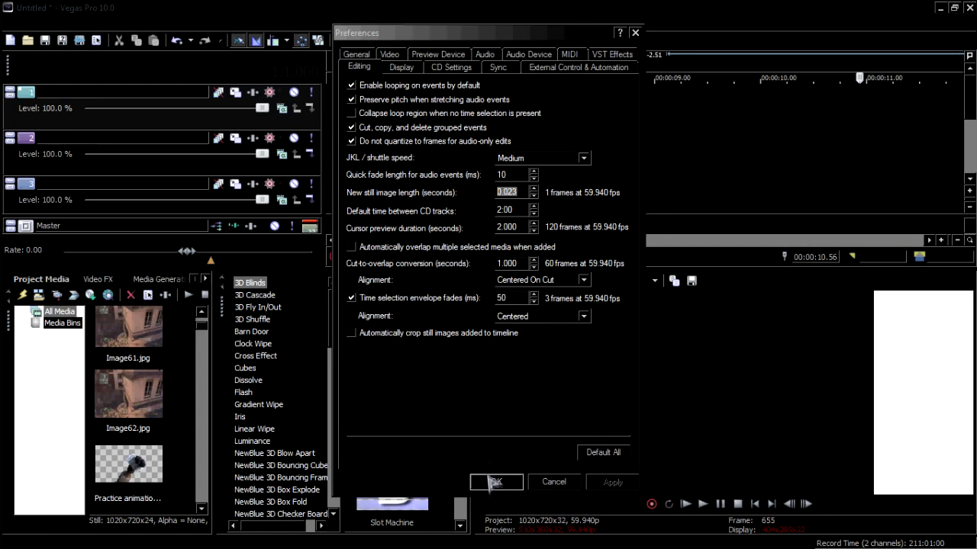
left_click(496, 483)
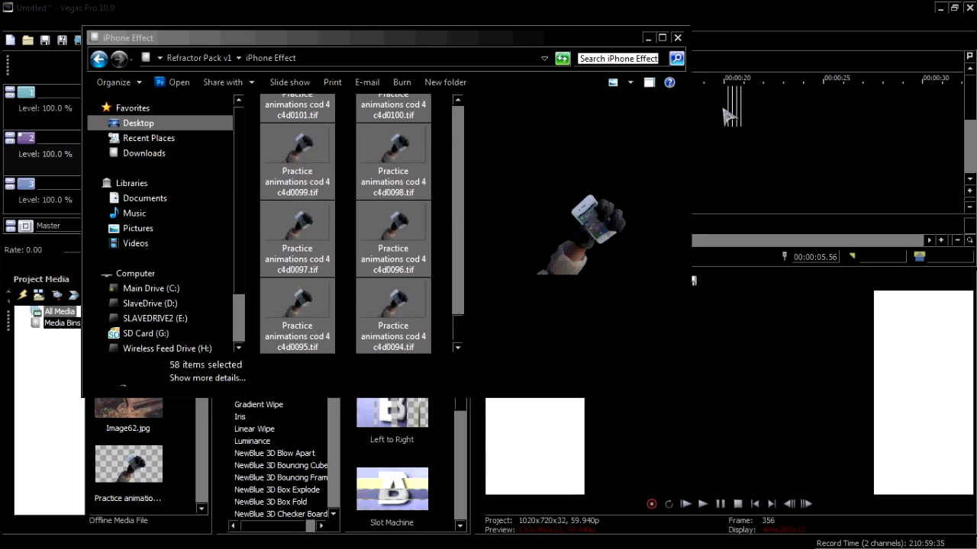
- Select all 58 Practice animations cod 4 TIF stills in the iPhone Effect folder
left_click(683, 37)
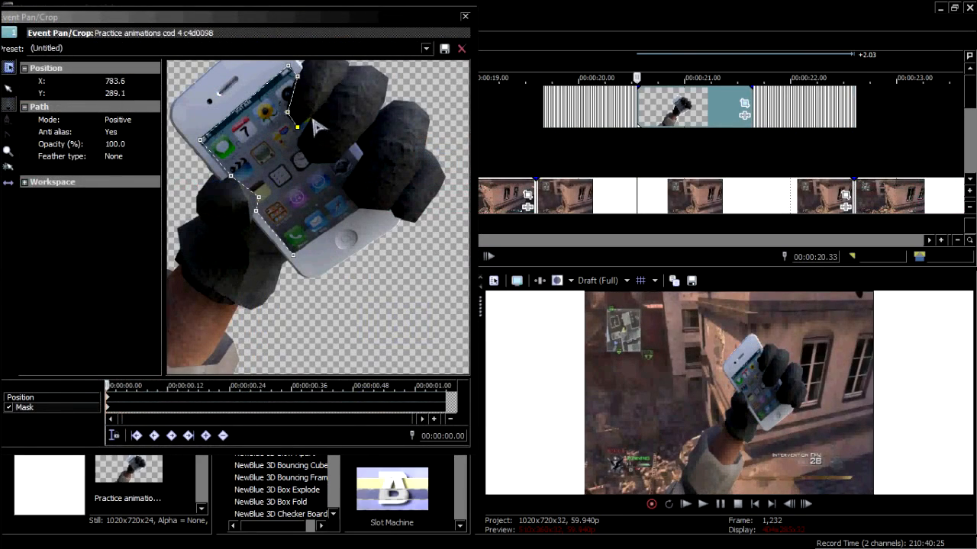
- Trace mask anchor points around the iPhone screen in Event Pan/Crop
left_click_drag(296, 128, 357, 162)
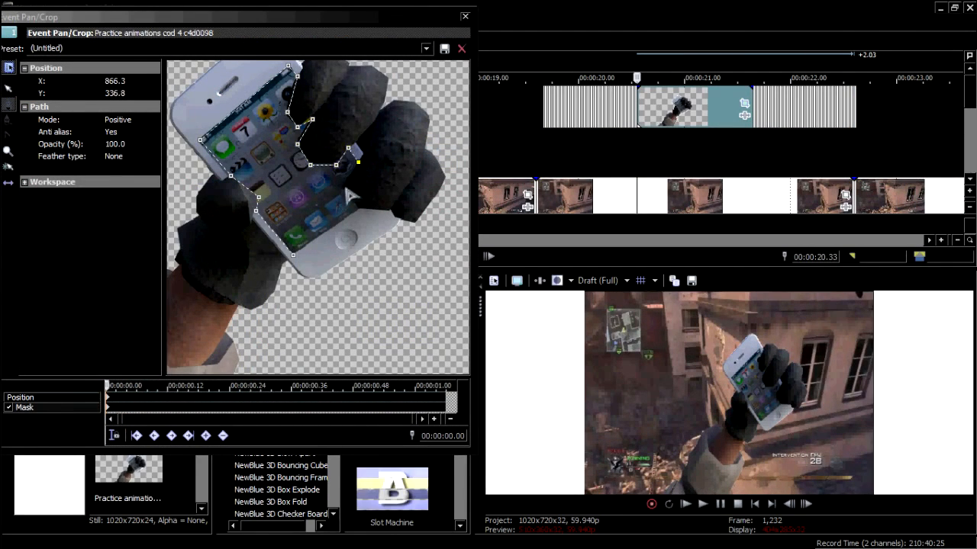
left_click(125, 119)
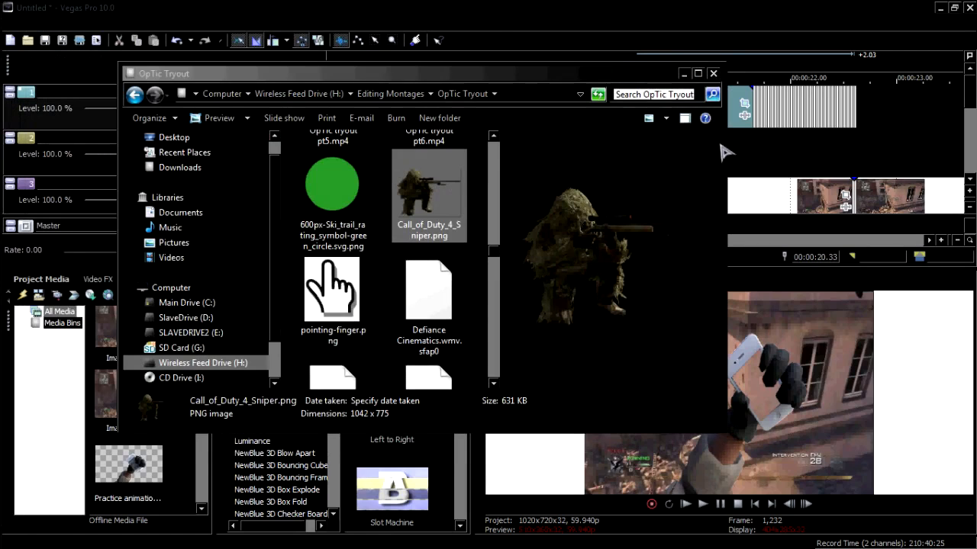
- Bring Call_of_Duty_4_Sniper.png from the OpTic Tryout folder onto a track below the stills
left_click(713, 74)
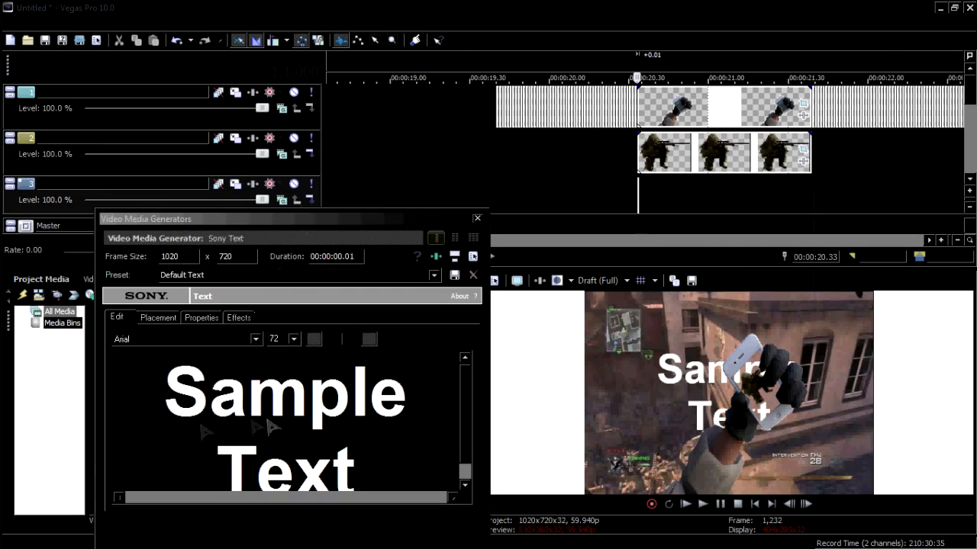
- Show the Sample Text title's text and background colour settings in Properties
left_click(202, 317)
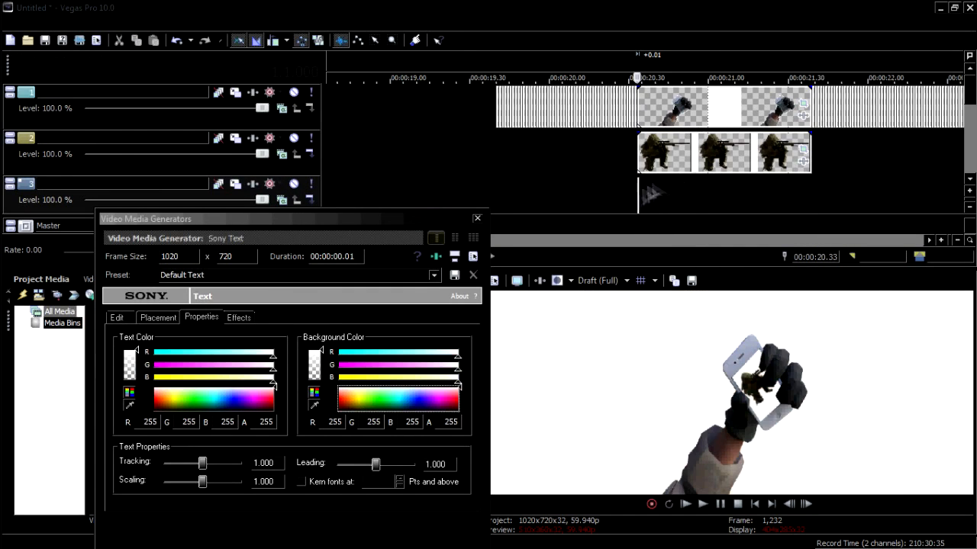